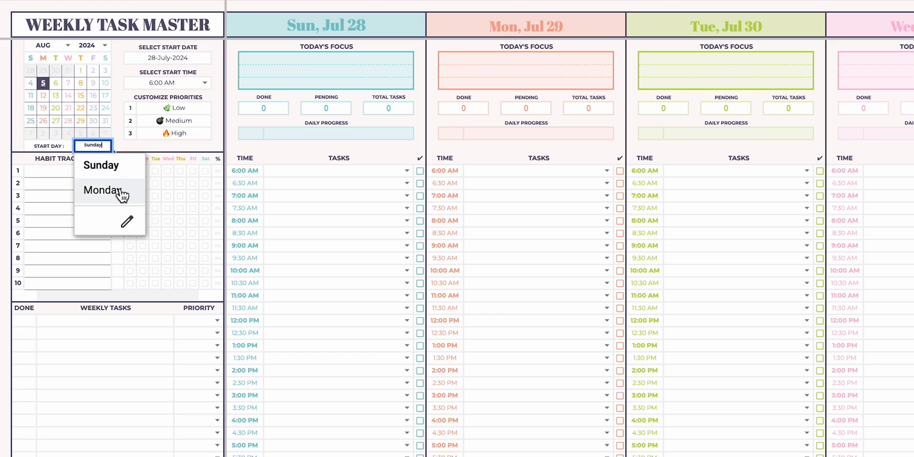
Duplicate the Duplicate Before Use template sheet and rename the copy '5-11 Aug'.
{"action": "left_click", "coordinate": [101, 190]}
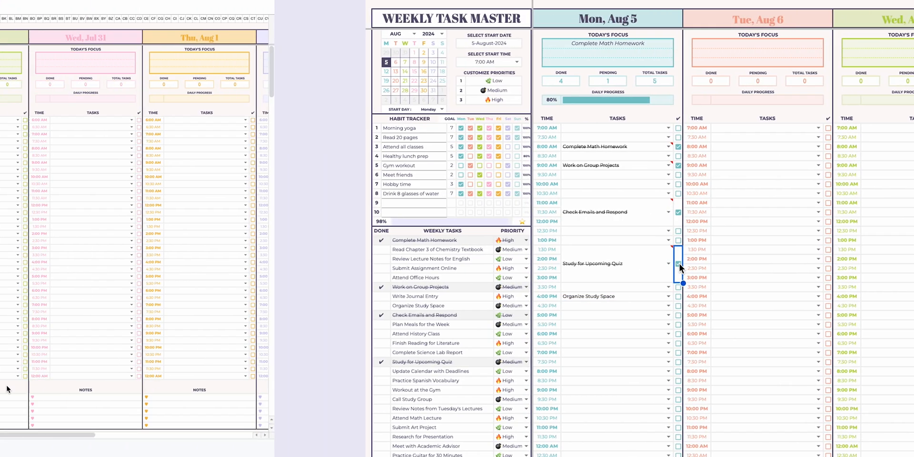
{"action": "right_click", "coordinate": [203, 449]}
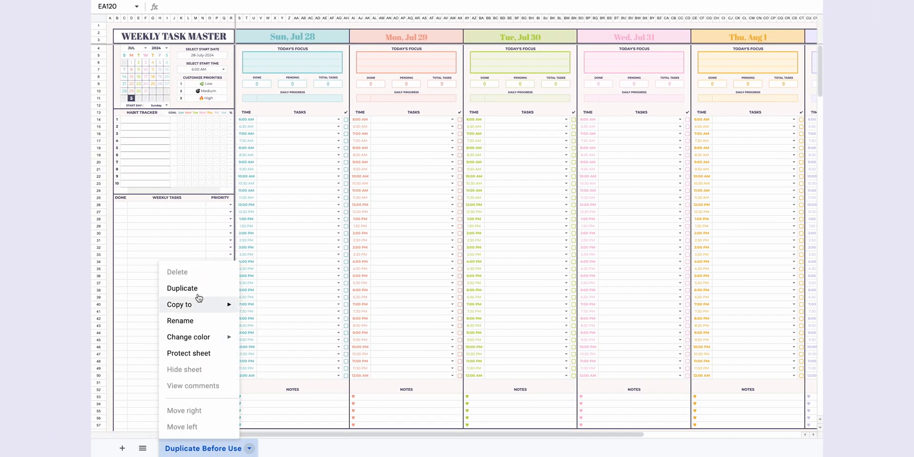
{"action": "left_click", "coordinate": [182, 288]}
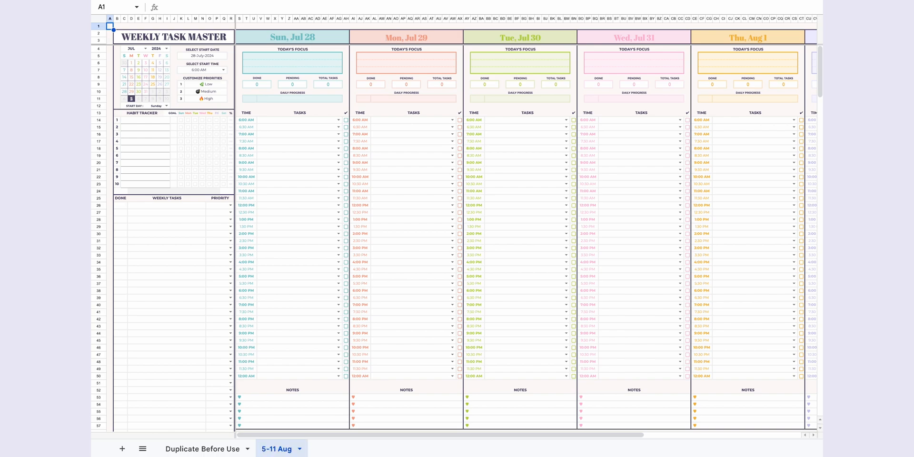
Set the planner to AUG, Monday start, start date 5 Aug 2024, and 7:00 AM start time.
{"action": "left_click", "coordinate": [135, 48]}
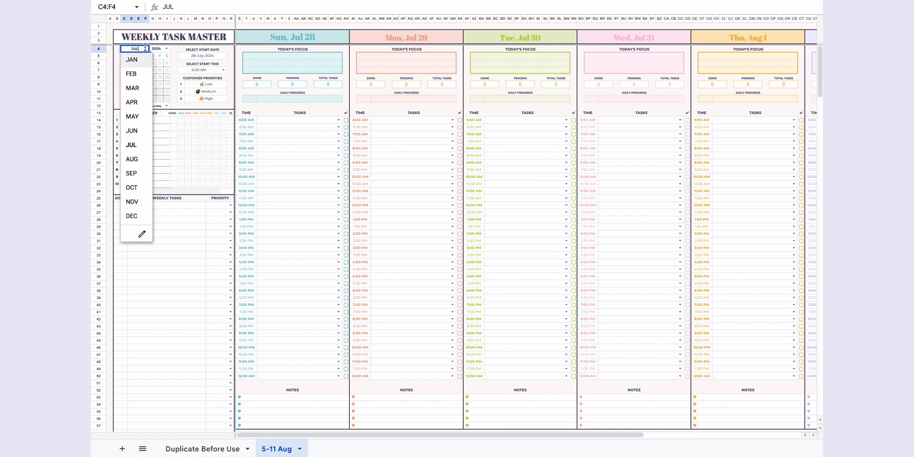
{"action": "left_click", "coordinate": [132, 159]}
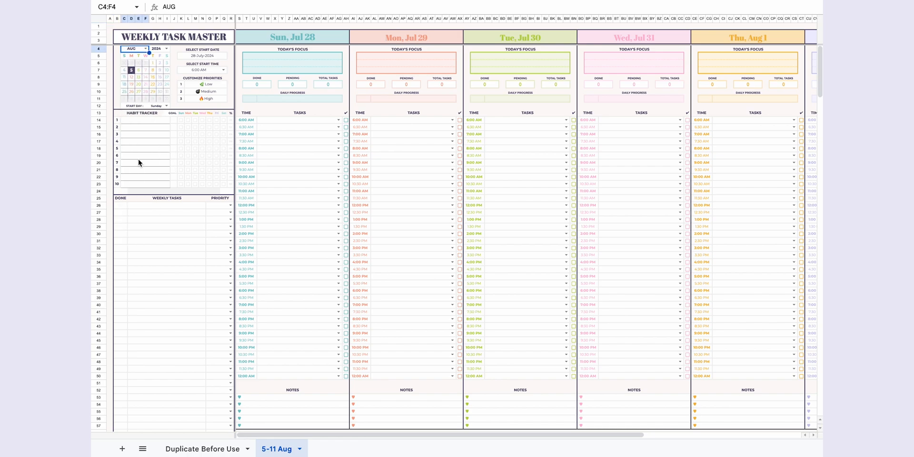
{"action": "left_click", "coordinate": [160, 105]}
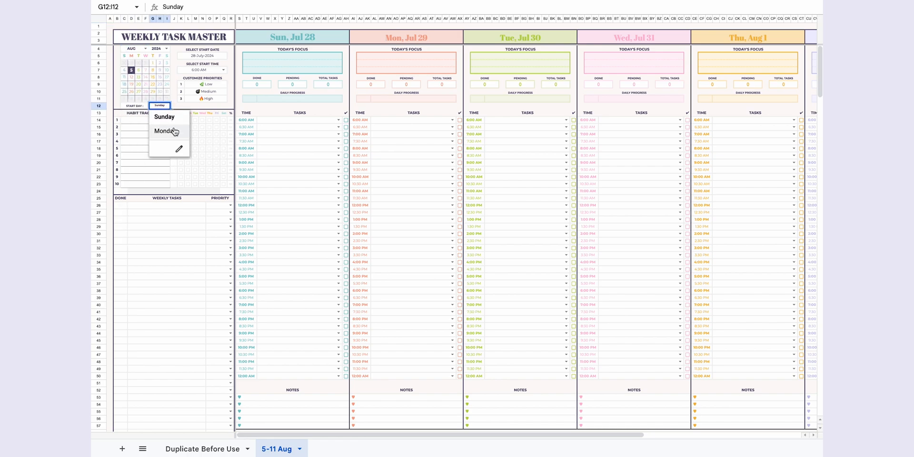
{"action": "left_click", "coordinate": [165, 131]}
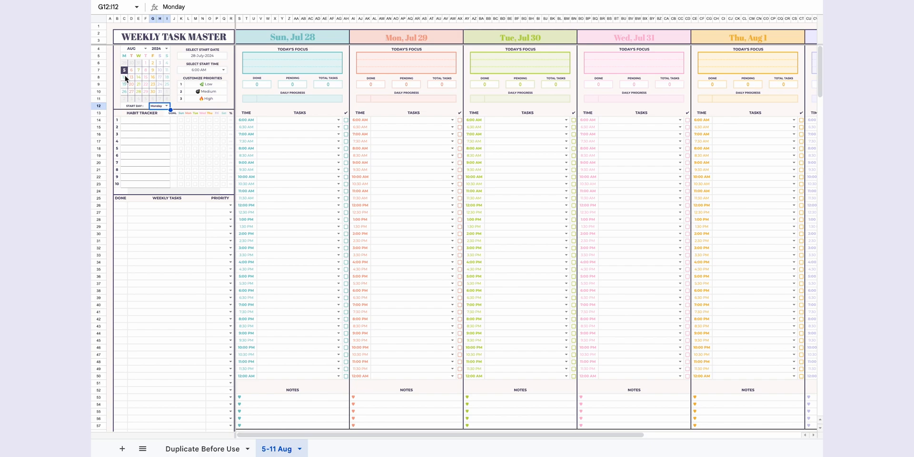
{"action": "left_click", "coordinate": [202, 57]}
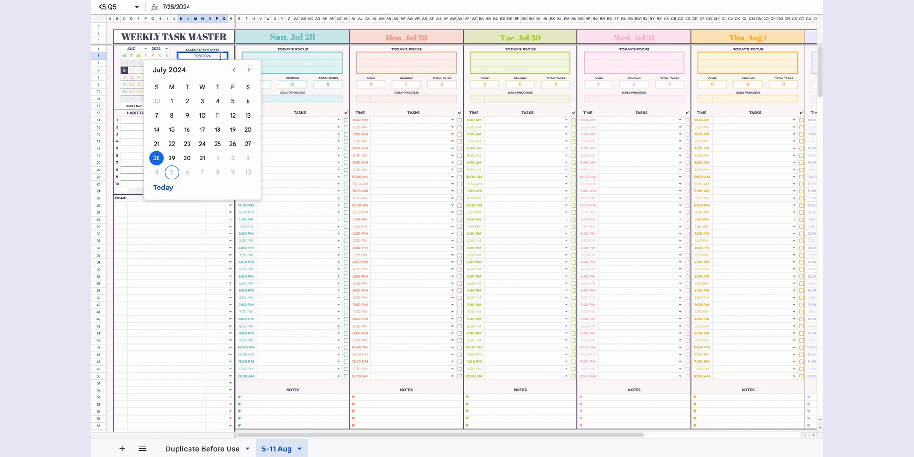
{"action": "left_click", "coordinate": [172, 172]}
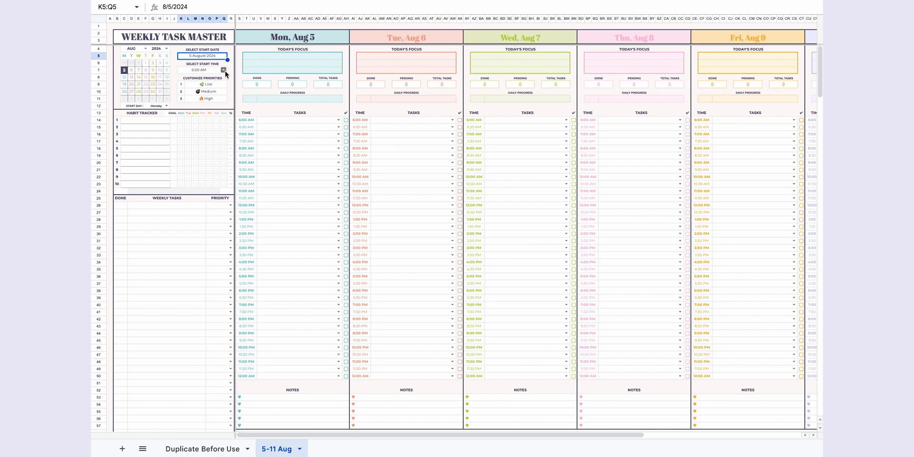
{"action": "left_click", "coordinate": [222, 70]}
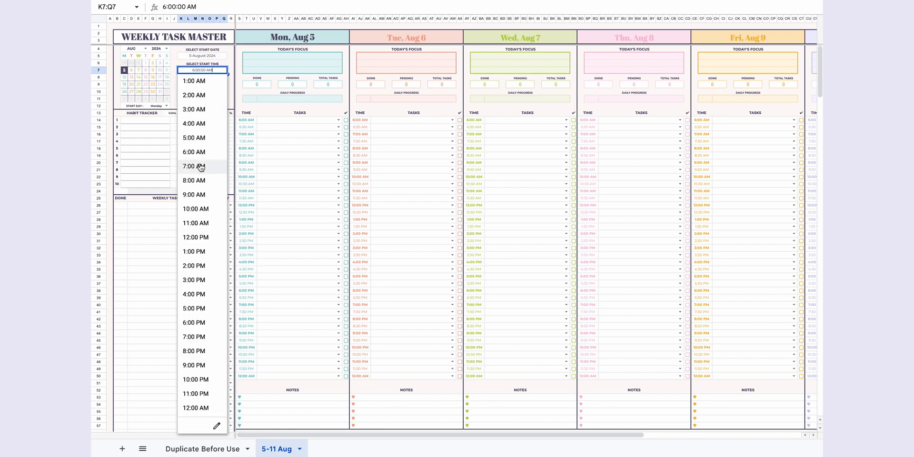
{"action": "left_click", "coordinate": [194, 166]}
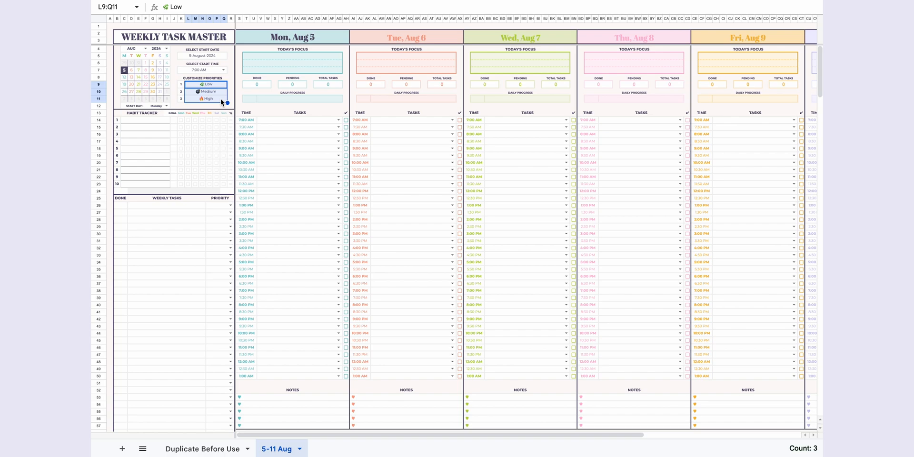
Enter habits such as 'Gym workout' in the Habit Tracker along with their goal numbers.
{"action": "left_click", "coordinate": [145, 120]}
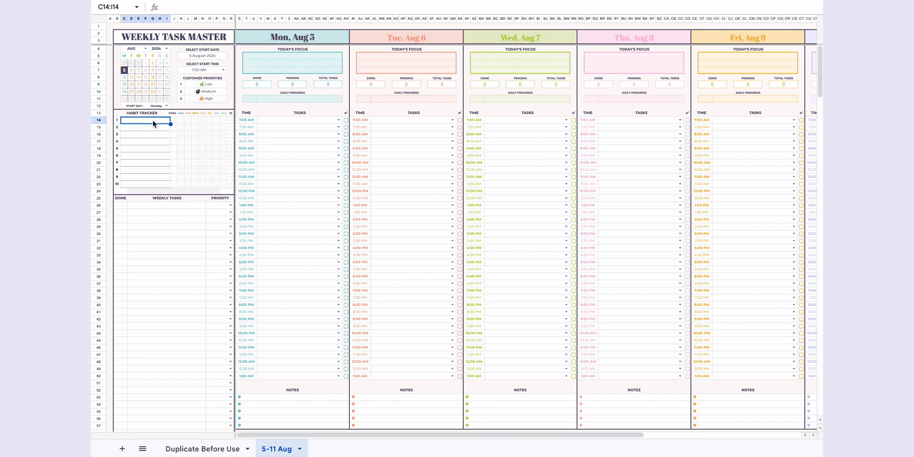
{"action": "type", "text": "Gym workout"}
{"action": "left_click", "coordinate": [173, 120]}
{"action": "type", "text": "7"}
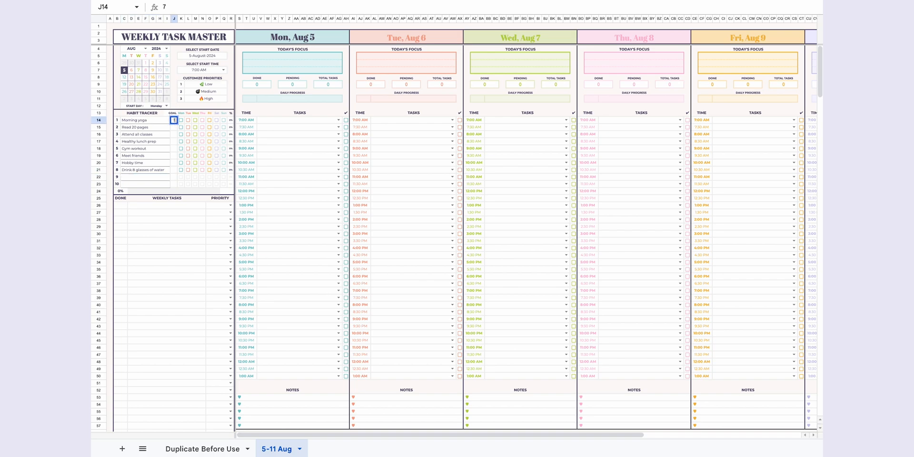
{"action": "left_click", "coordinate": [173, 169]}
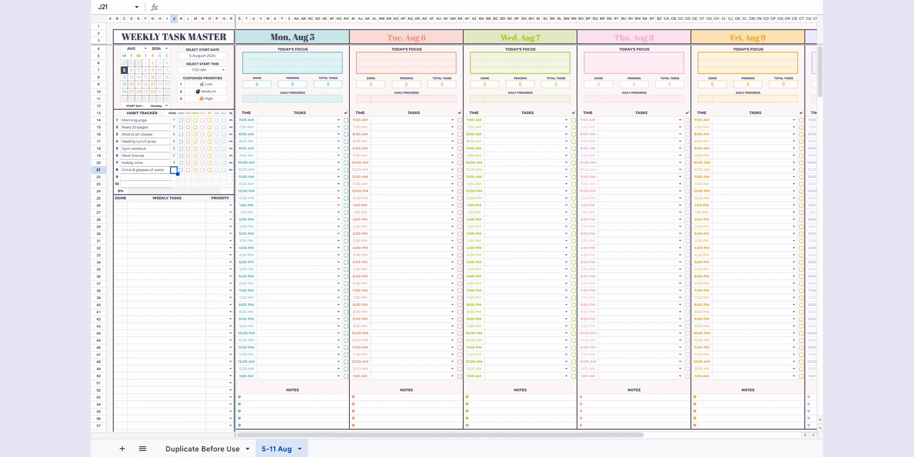
Tick completed days for Morning yoga, Read 20 pages, Healthy lunch prep, Hobby time, and water.
{"action": "left_click", "coordinate": [202, 120]}
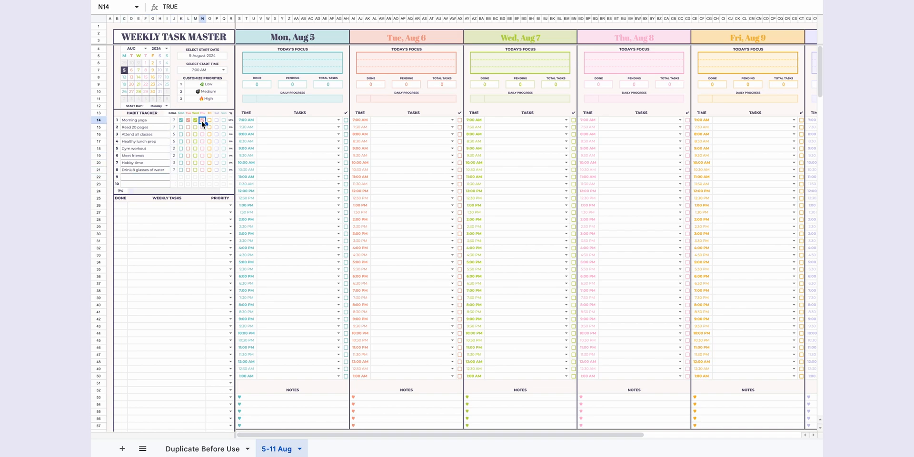
{"action": "left_click", "coordinate": [223, 127]}
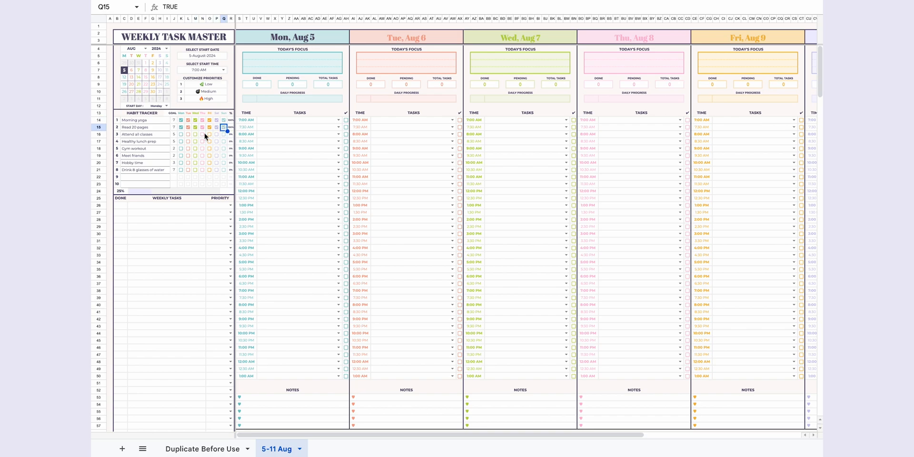
{"action": "left_click", "coordinate": [208, 141]}
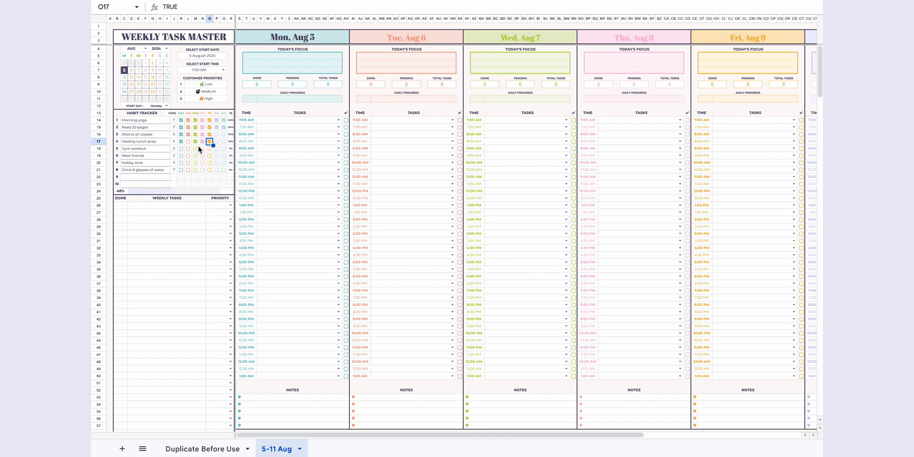
{"action": "left_click", "coordinate": [202, 163]}
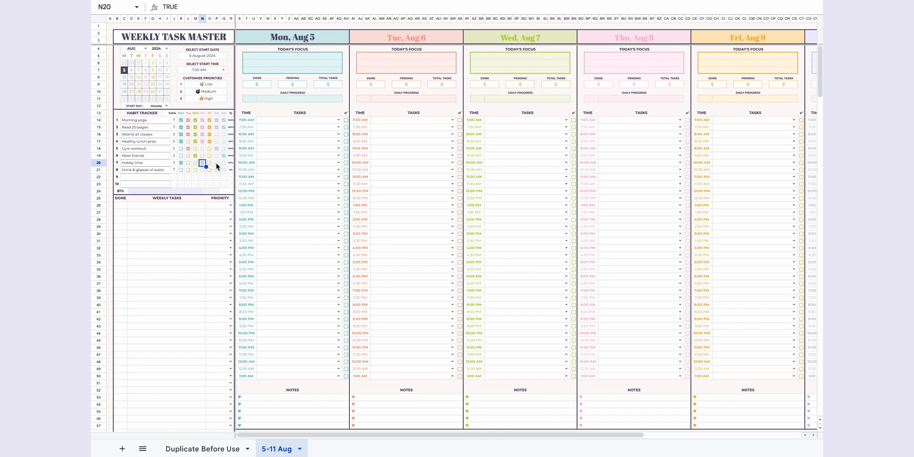
{"action": "left_click", "coordinate": [223, 169]}
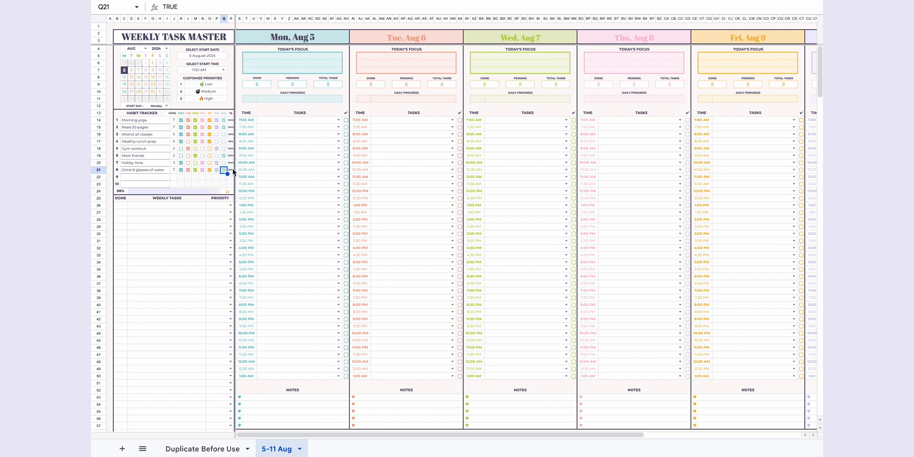
{"action": "mouse_move", "coordinate": [233, 196]}
{"action": "type", "text": "Complete Math Homework"}
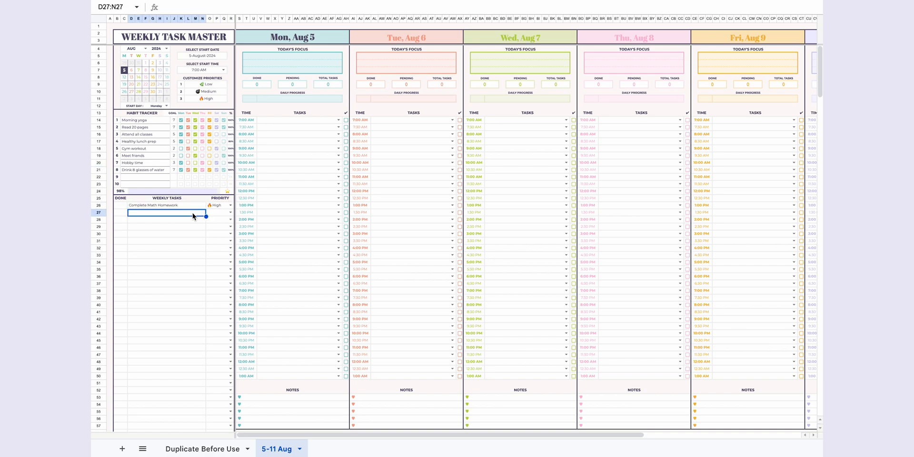
Add 'Work on Group Projects' to Weekly Tasks and 'Complete Math Homework' as Monday's focus.
{"action": "type", "text": "Work on Group Projects"}
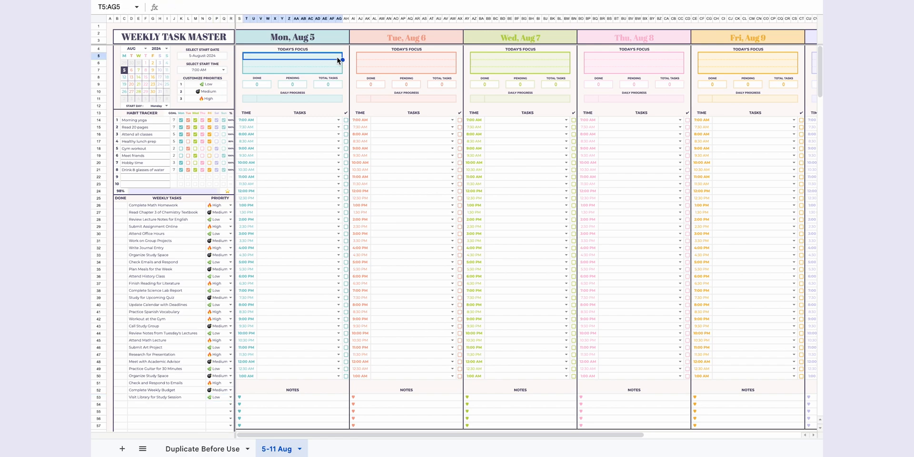
{"action": "type", "text": "Complete Math Homework"}
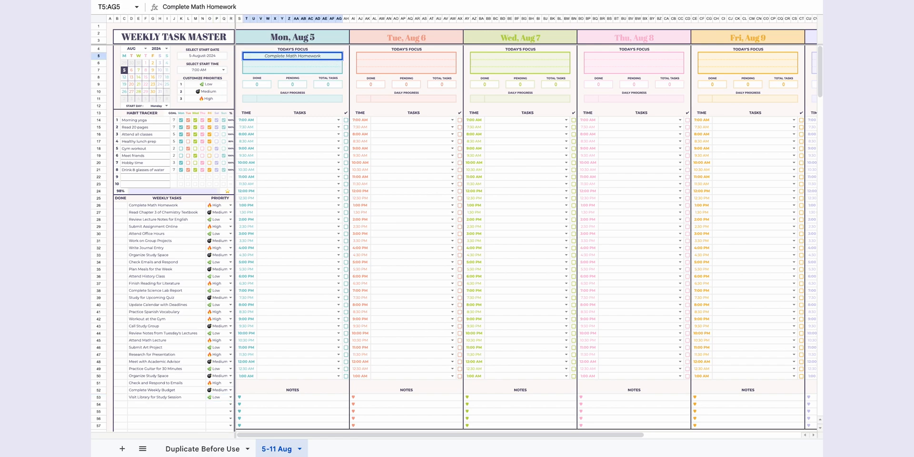
Schedule Complete Math Homework and other weekly tasks into Monday's time slots.
{"action": "left_click", "coordinate": [292, 63]}
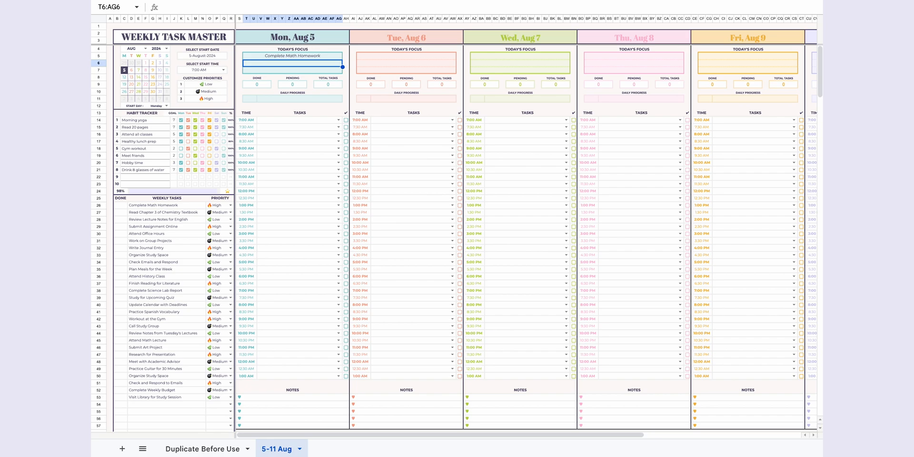
{"action": "left_click", "coordinate": [297, 135]}
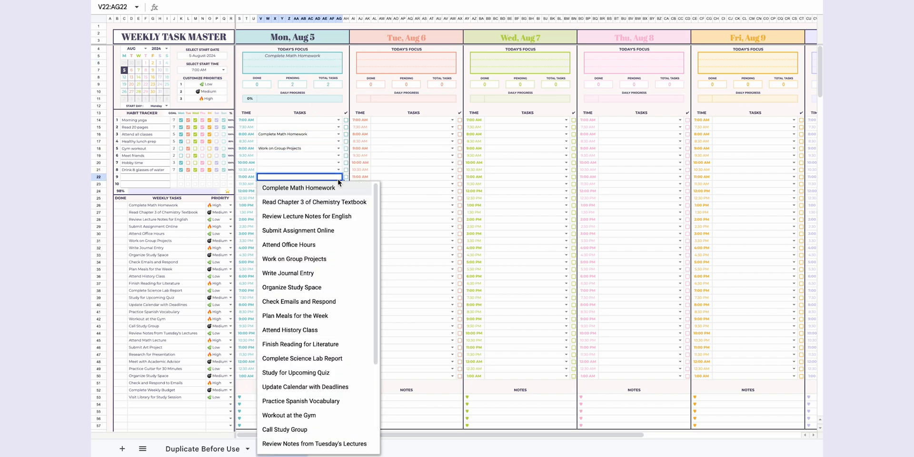
{"action": "left_click", "coordinate": [299, 302]}
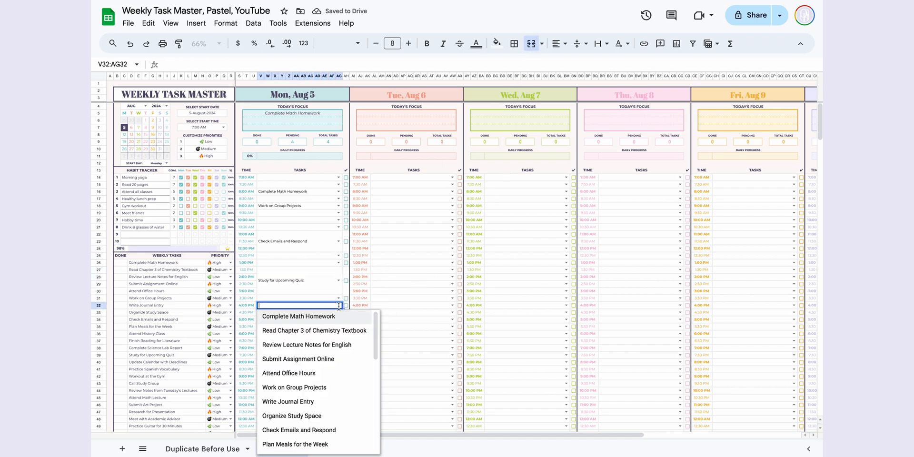
Schedule Organize Study Space at 4:00 PM and tick all five Monday tasks done.
{"action": "left_click", "coordinate": [291, 416]}
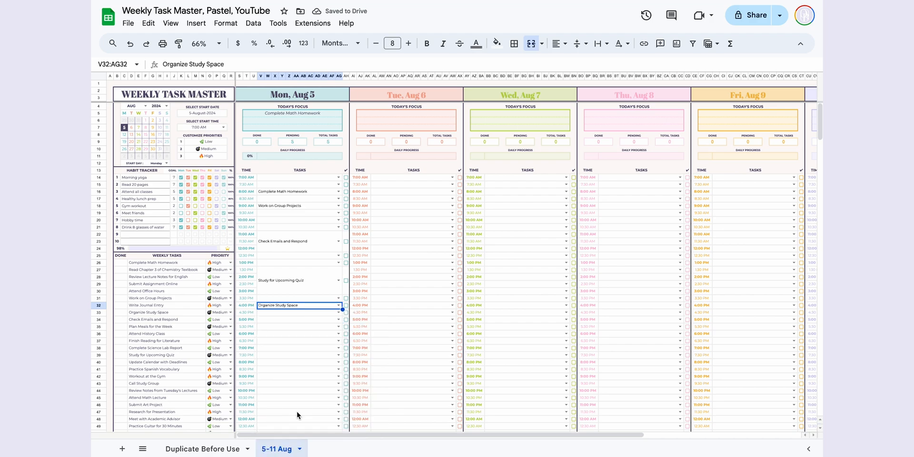
{"action": "left_click", "coordinate": [345, 192]}
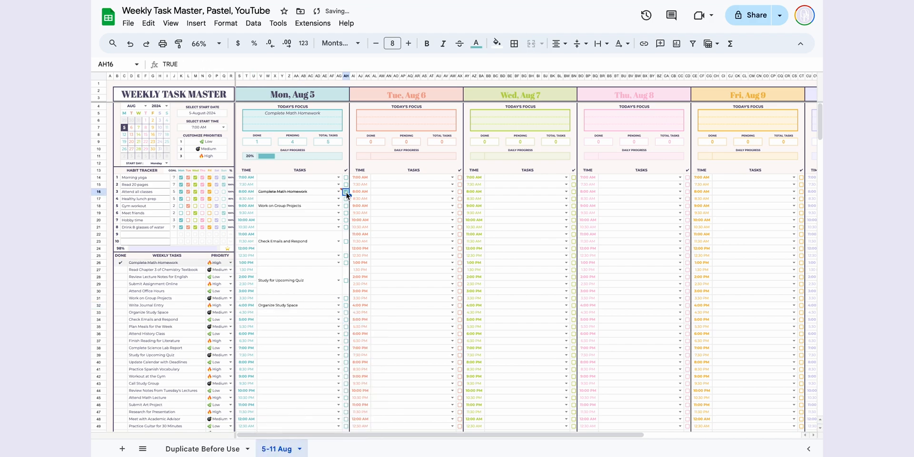
{"action": "left_click", "coordinate": [347, 192]}
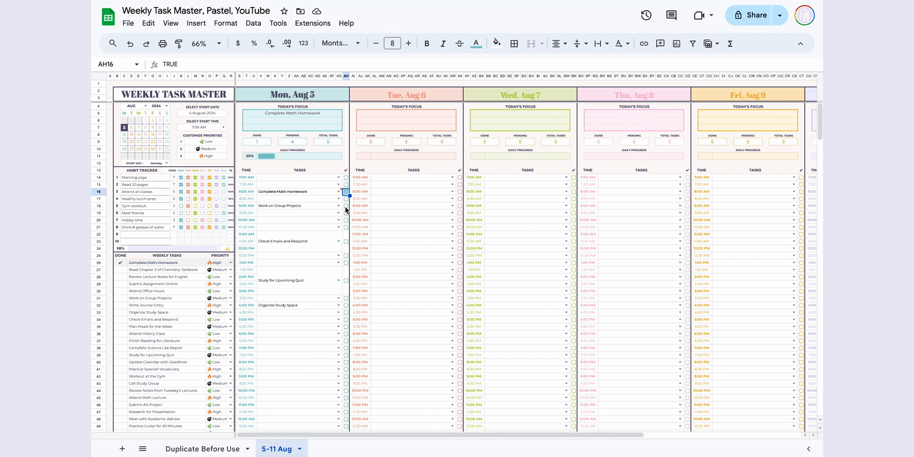
{"action": "left_click", "coordinate": [346, 242]}
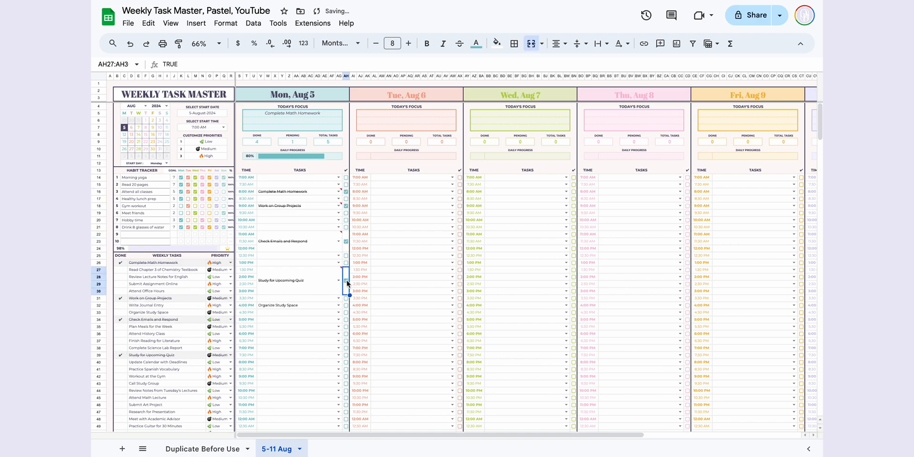
{"action": "left_click", "coordinate": [346, 304]}
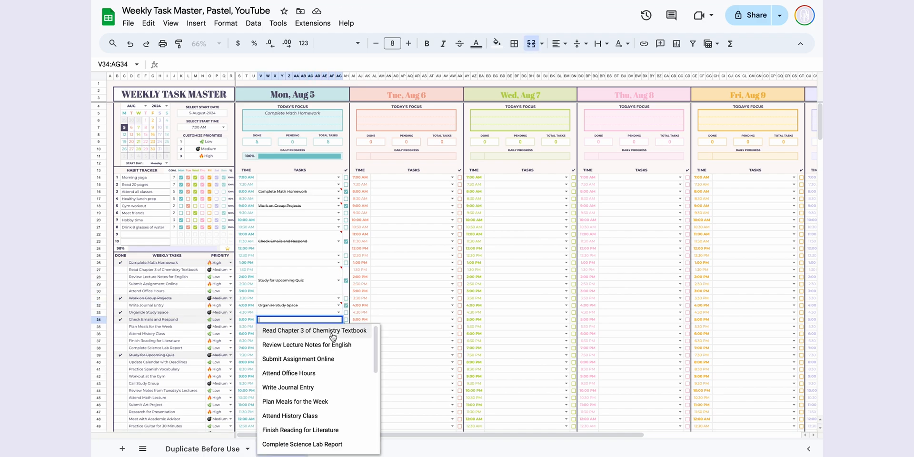
{"action": "scroll", "scroll_direction": "down", "scroll_amount": 3}
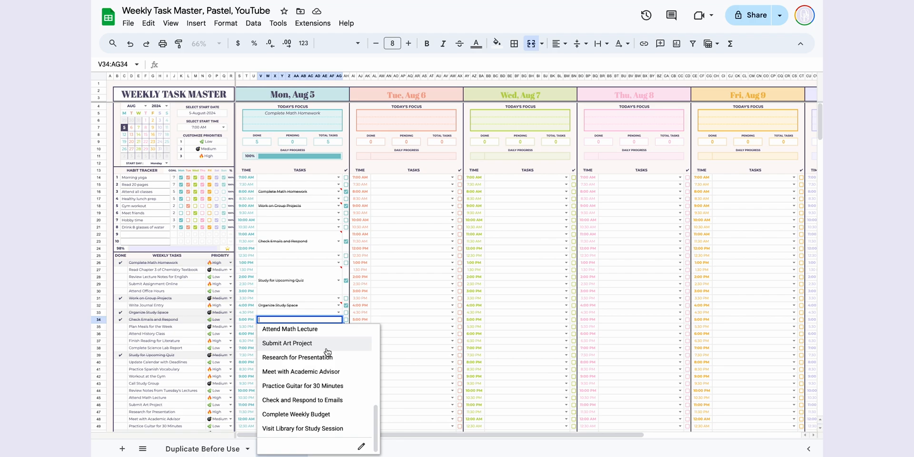
{"action": "mouse_move", "coordinate": [270, 148]}
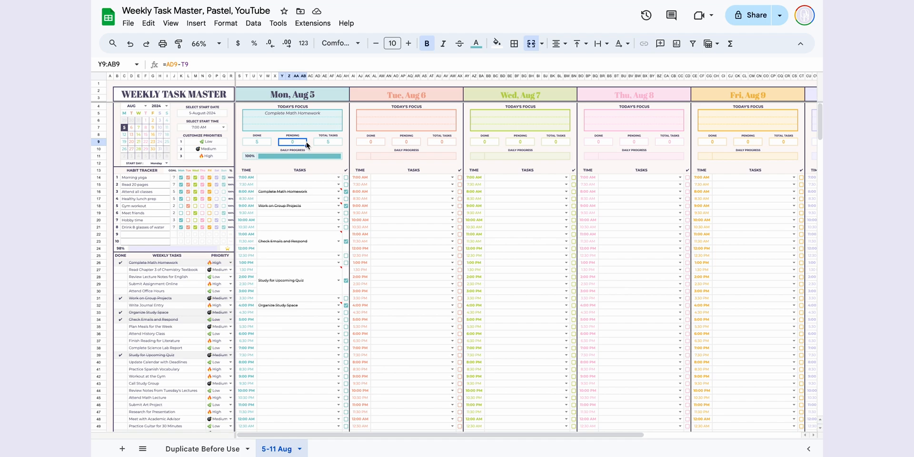
Inspect the COUNTA formula in Monday's Total Tasks cell.
{"action": "left_click", "coordinate": [328, 142]}
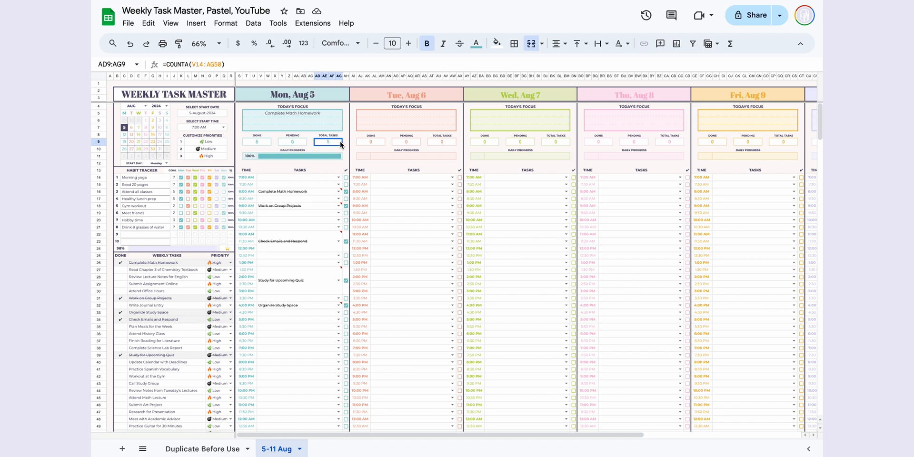
{"action": "mouse_move", "coordinate": [297, 165]}
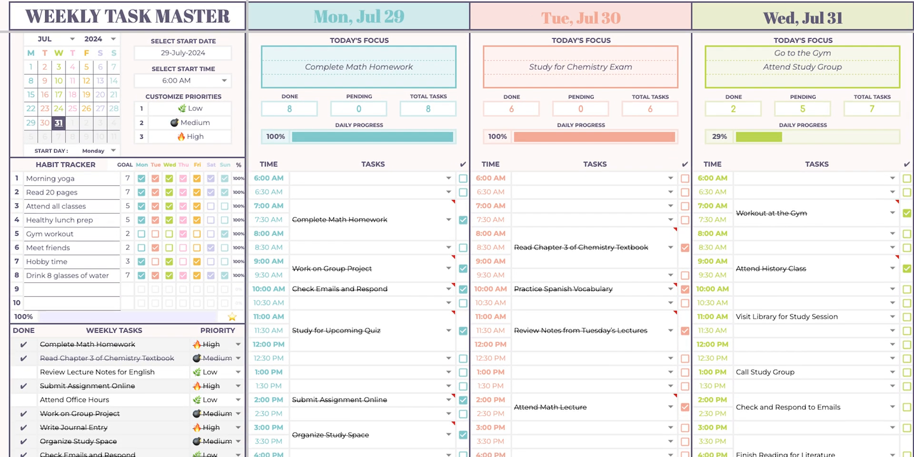
{"action": "scroll", "scroll_direction": "down", "scroll_amount": 3}
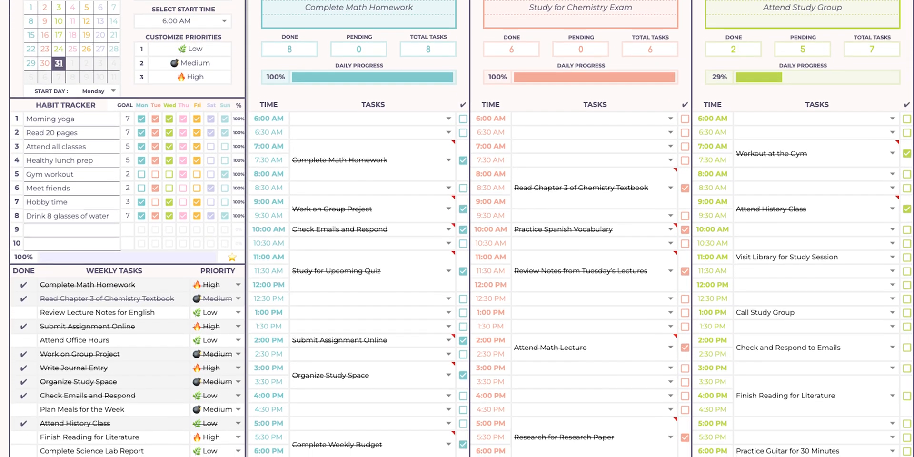
{"action": "scroll", "scroll_direction": "down", "scroll_amount": 3}
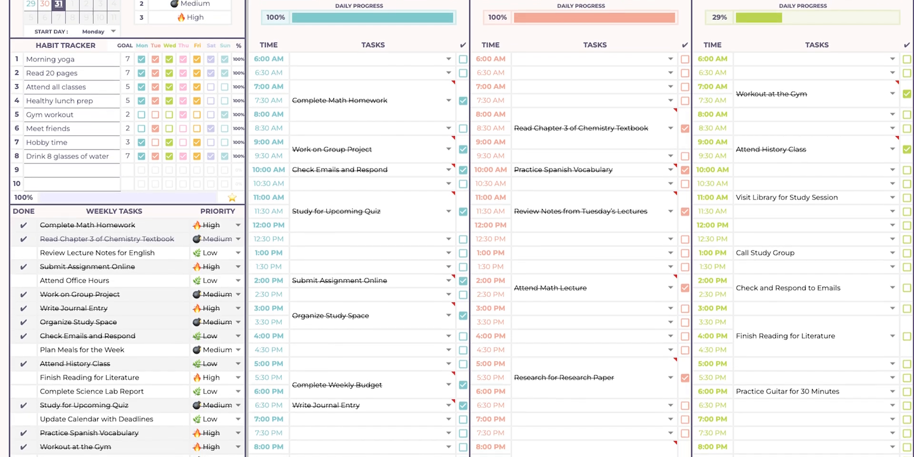
{"action": "scroll", "scroll_direction": "down", "scroll_amount": 3}
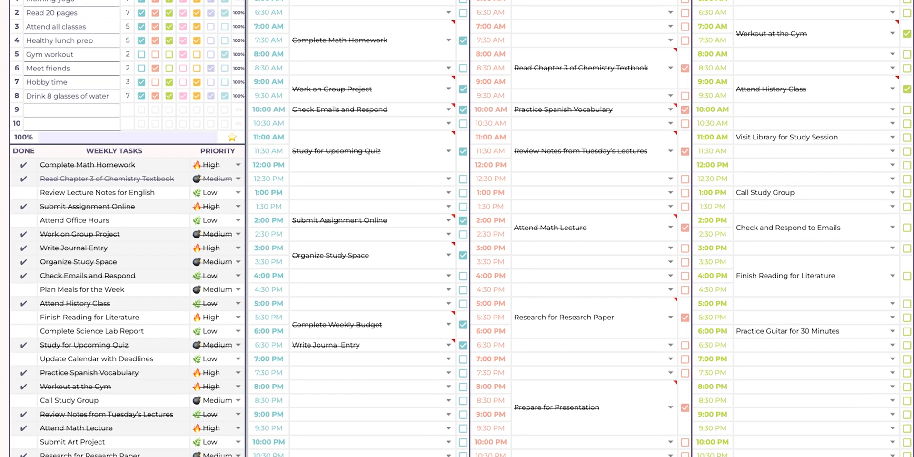
{"action": "scroll", "scroll_direction": "down", "scroll_amount": 3}
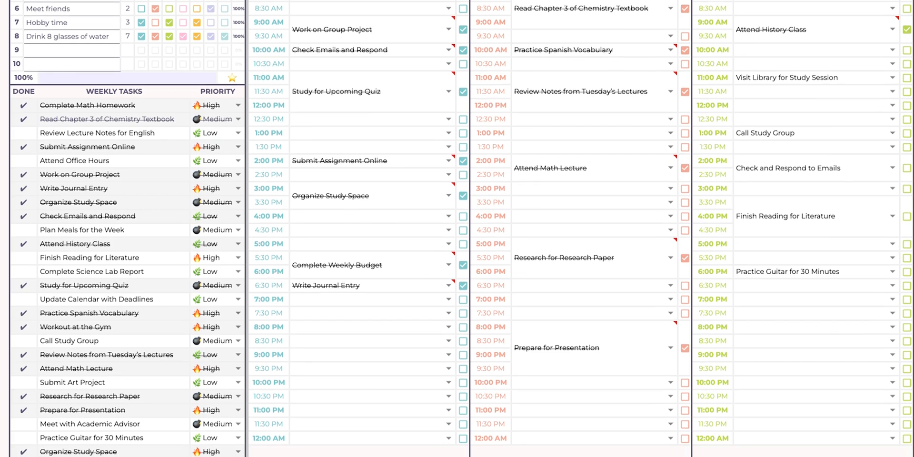
{"action": "scroll", "scroll_direction": "down", "scroll_amount": 3}
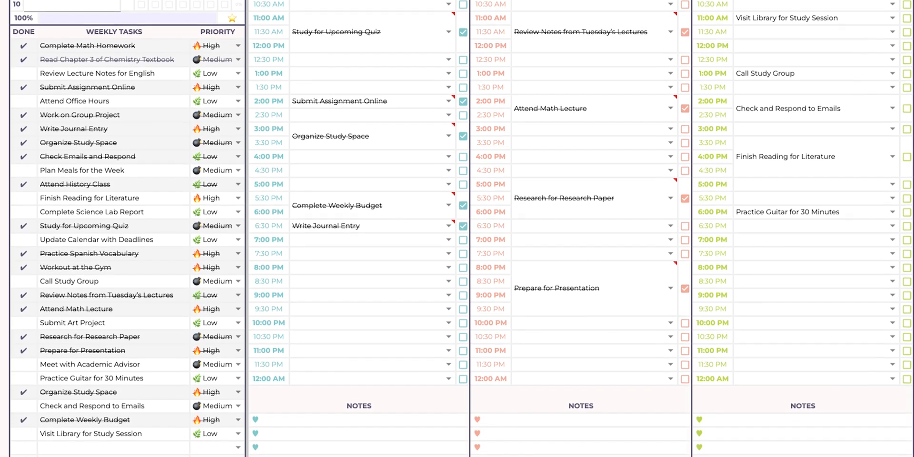